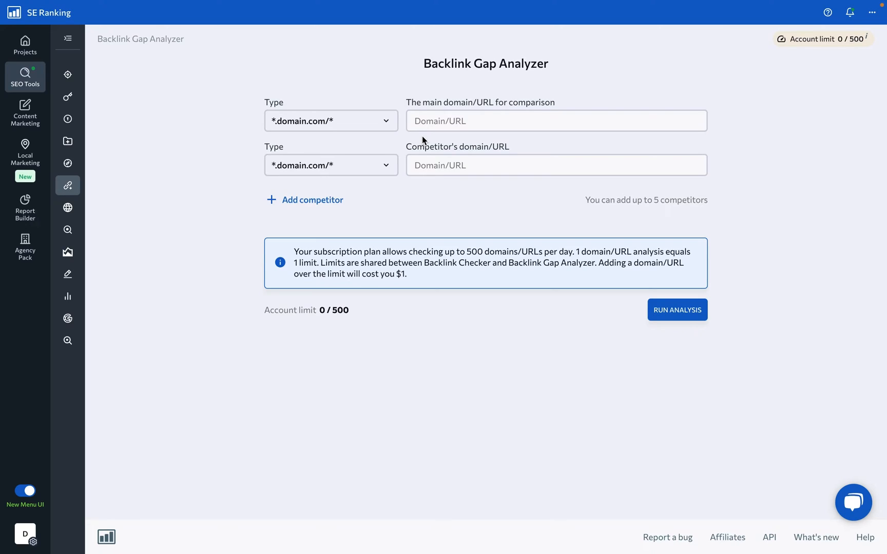
Run a backlink gap analysis of gymshark.com against dickssportinggoods.com and verywellfit.com.
{"action": "type", "text": "gymshark.com"}
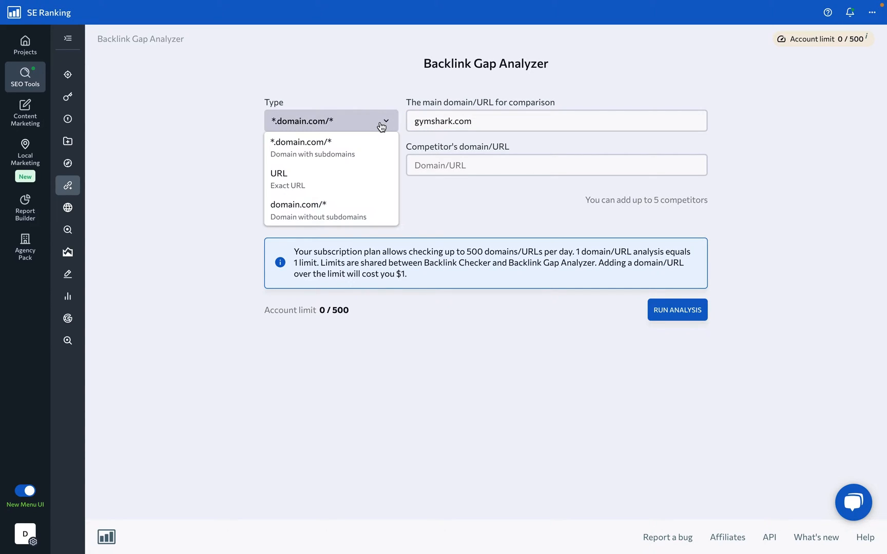
{"action": "mouse_move", "coordinate": [372, 146]}
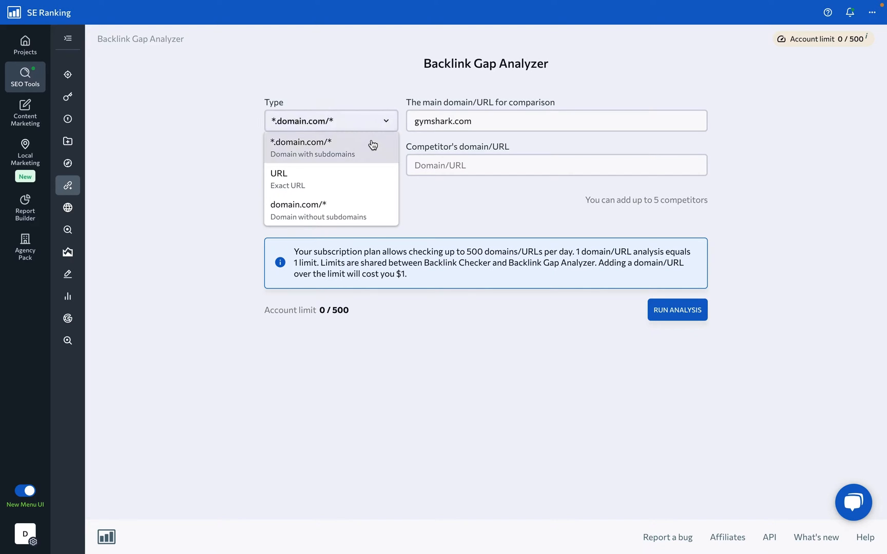
{"action": "mouse_move", "coordinate": [366, 183]}
{"action": "type", "text": "dickssportinggoods.com"}
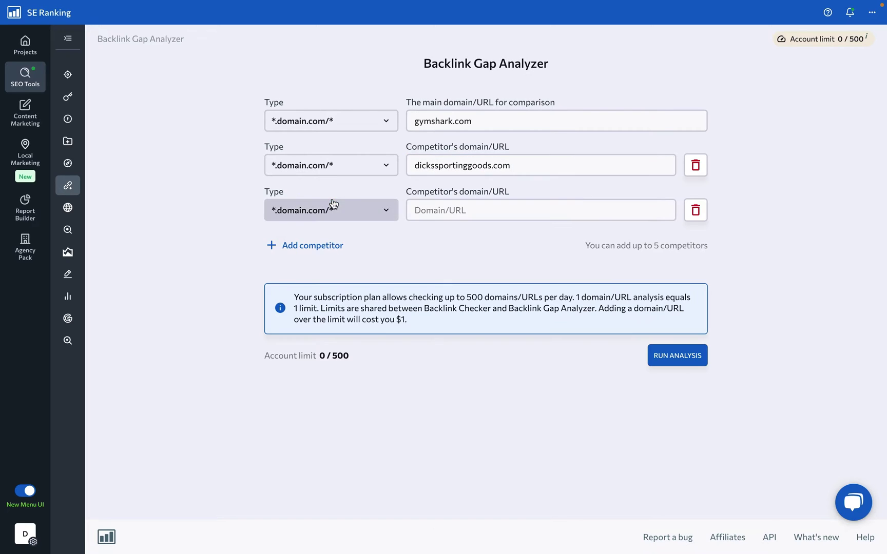
{"action": "type", "text": "verywellfit.com"}
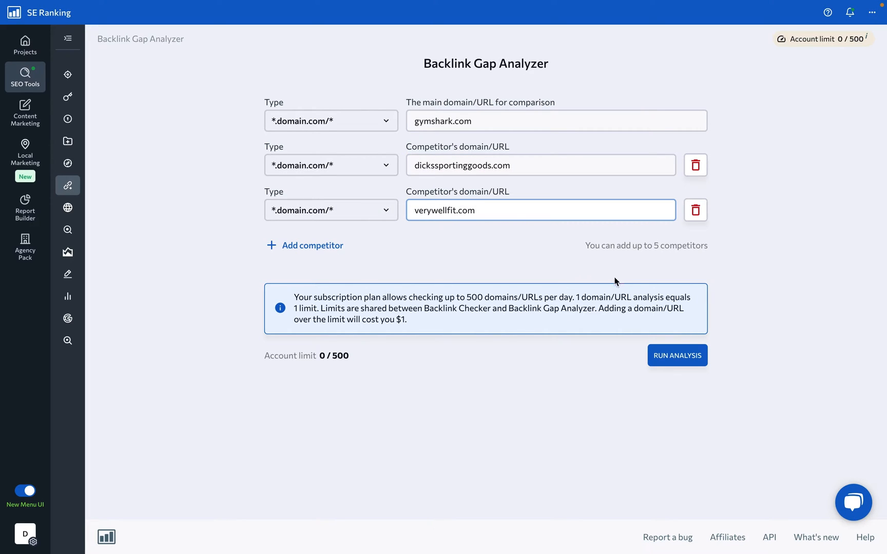
{"action": "left_click", "coordinate": [677, 355]}
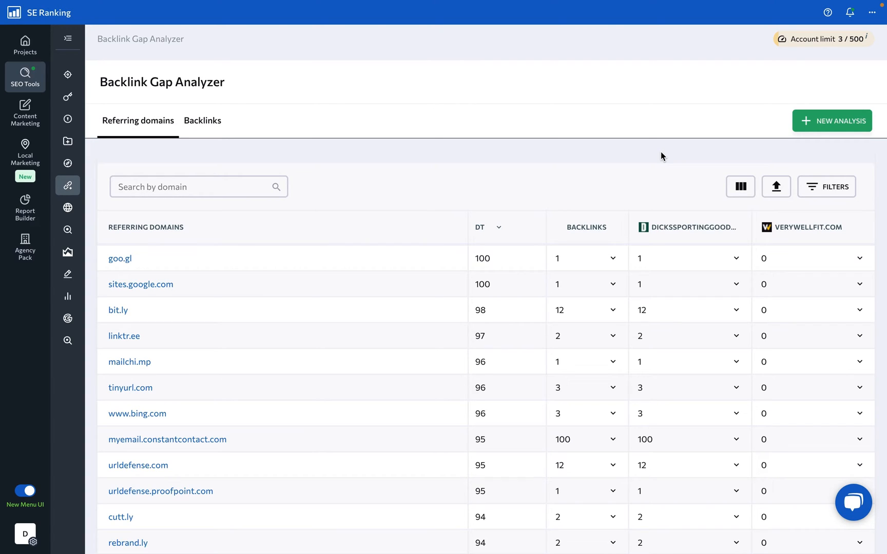
Scroll the referring-domains results down to the campaign-archive.com subdomains.
{"action": "scroll", "scroll_direction": "down", "scroll_amount": 3}
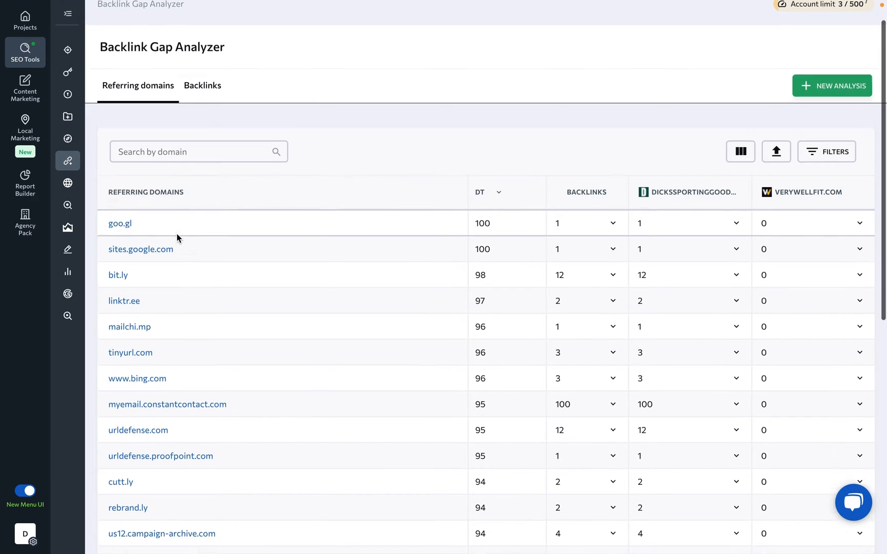
{"action": "scroll", "scroll_direction": "down", "scroll_amount": 3}
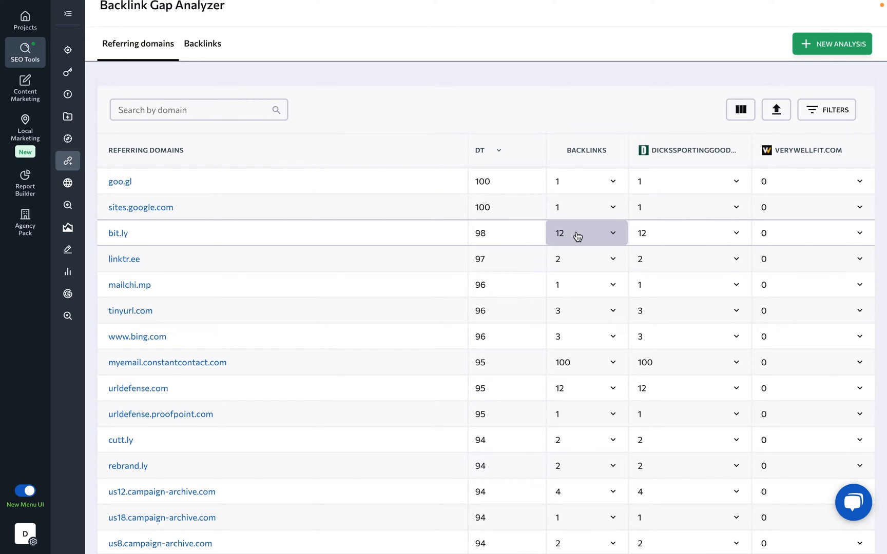
{"action": "mouse_move", "coordinate": [605, 297]}
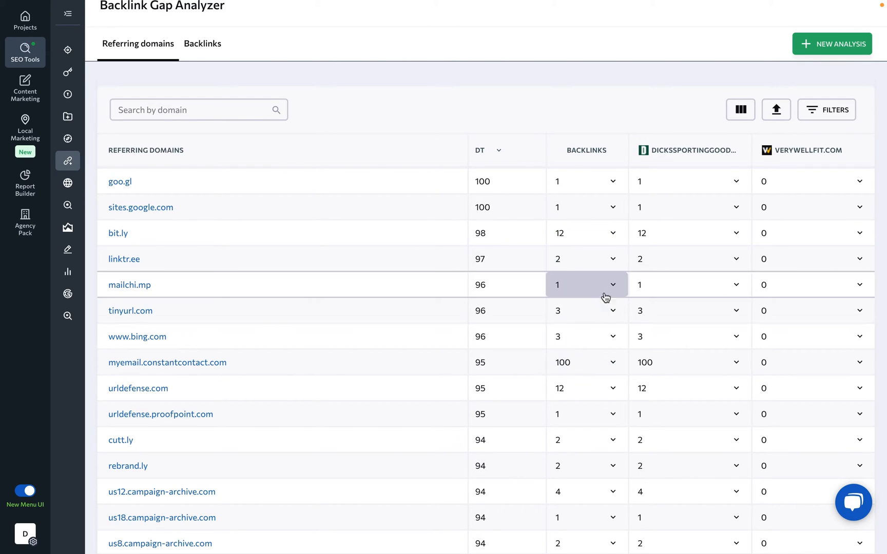
{"action": "mouse_move", "coordinate": [774, 187]}
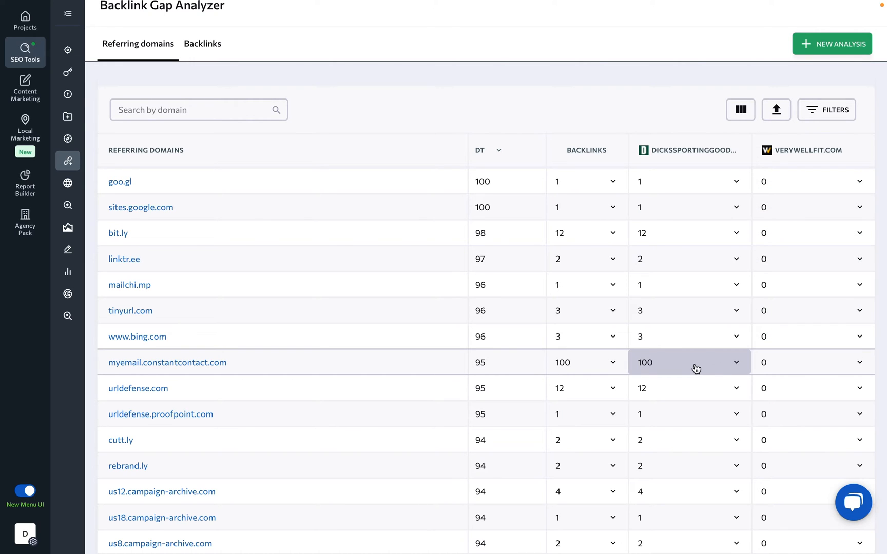
Expand bit.ly's 12 backlinks found for dickssportinggoods.com and scroll through them.
{"action": "left_click", "coordinate": [689, 233]}
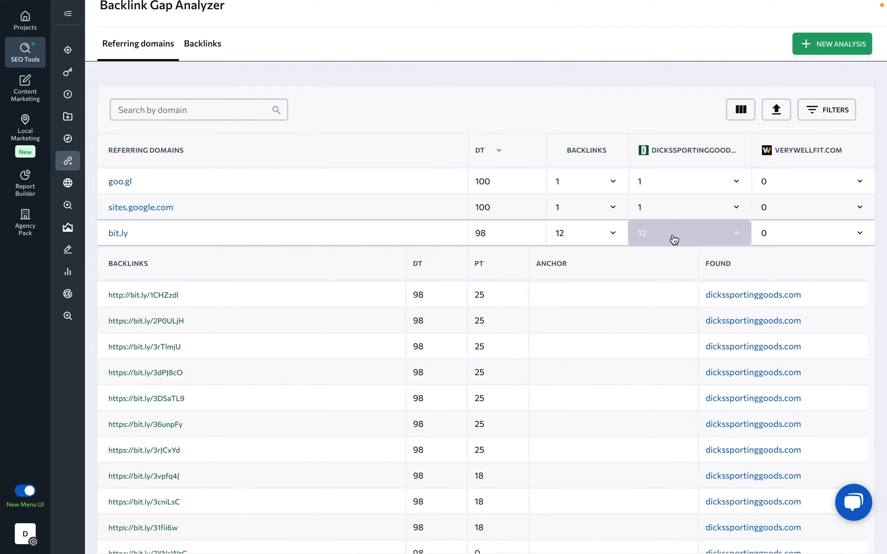
{"action": "scroll", "scroll_direction": "down", "scroll_amount": 3}
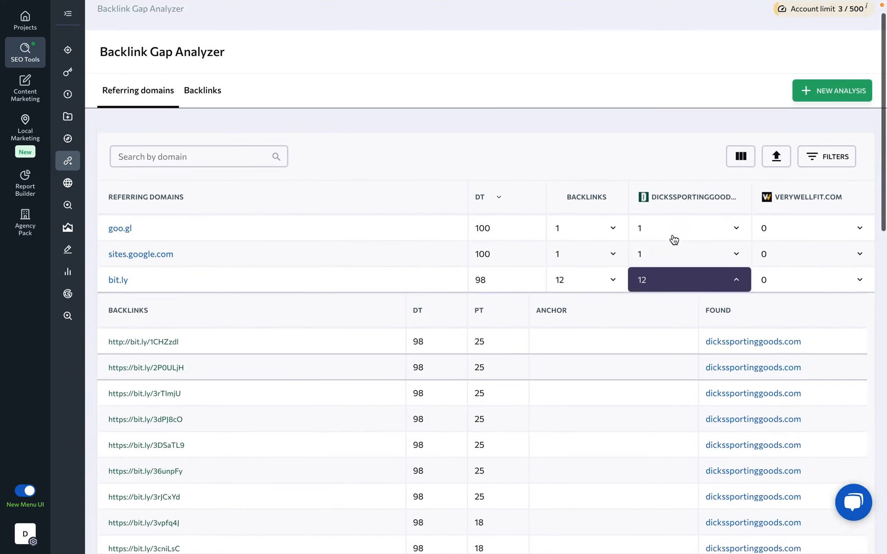
{"action": "left_click", "coordinate": [826, 156]}
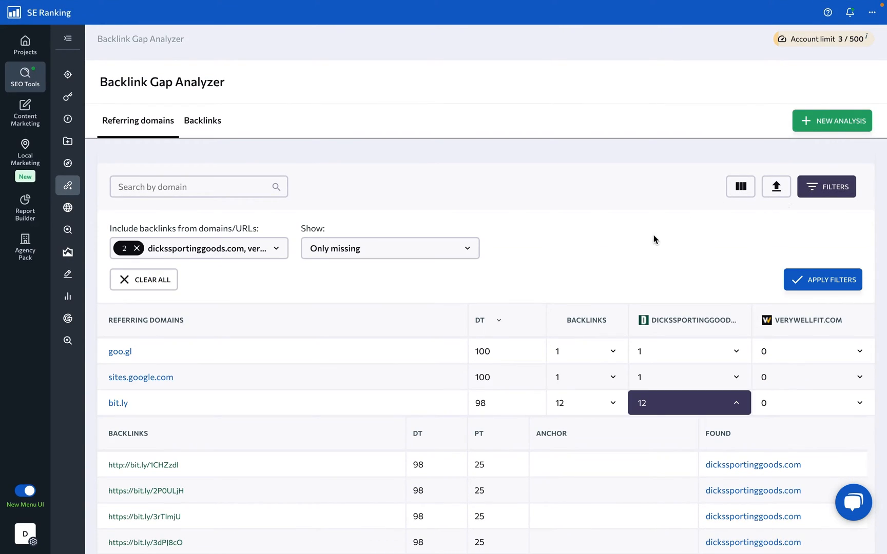
{"action": "left_click", "coordinate": [214, 248]}
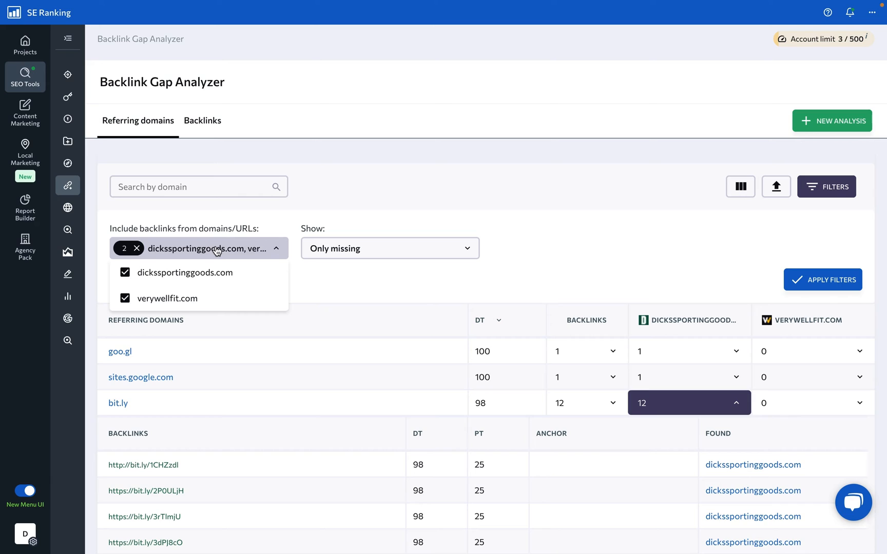
{"action": "mouse_move", "coordinate": [245, 248]}
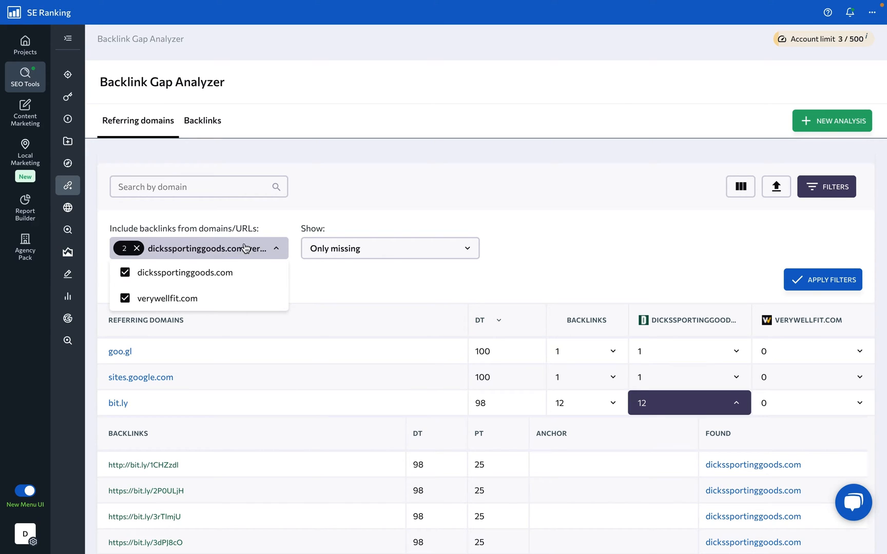
{"action": "left_click", "coordinate": [390, 248]}
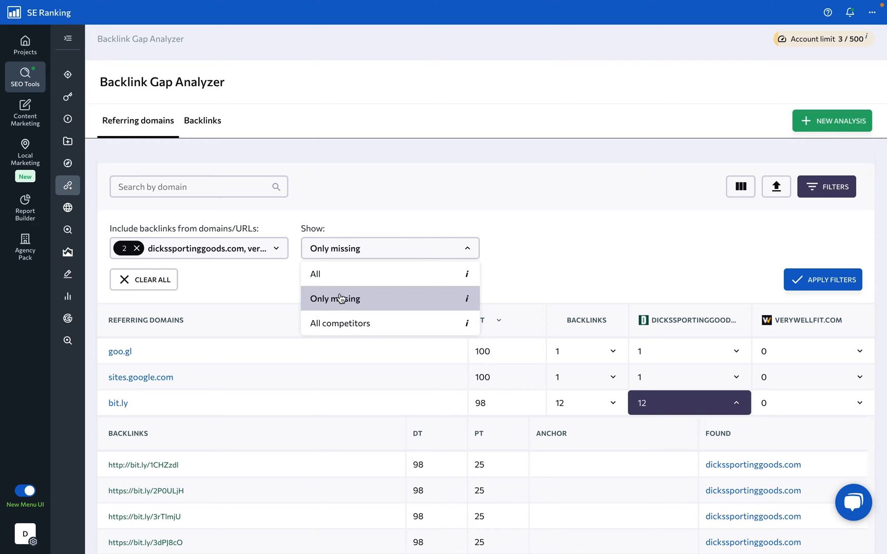
{"action": "mouse_move", "coordinate": [359, 329]}
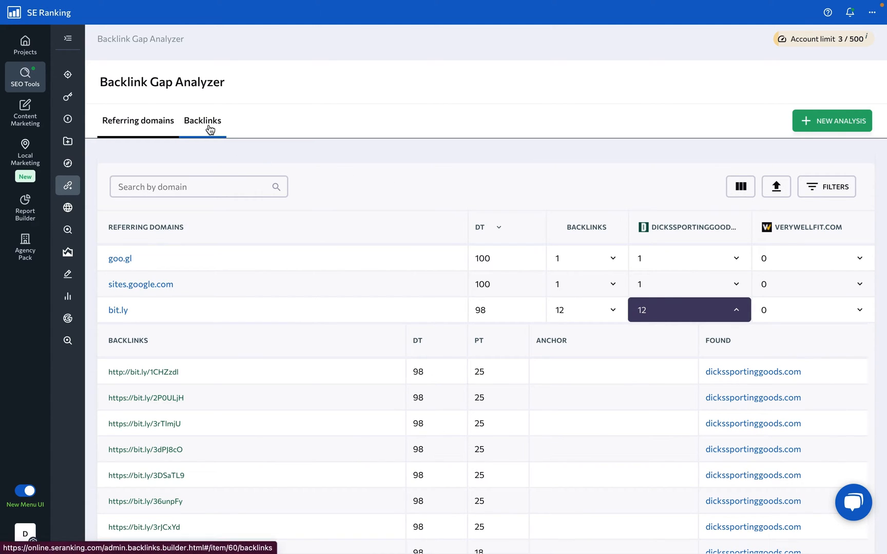
Switch to the Backlinks tab and browse backlinks with anchor texts.
{"action": "left_click", "coordinate": [203, 120]}
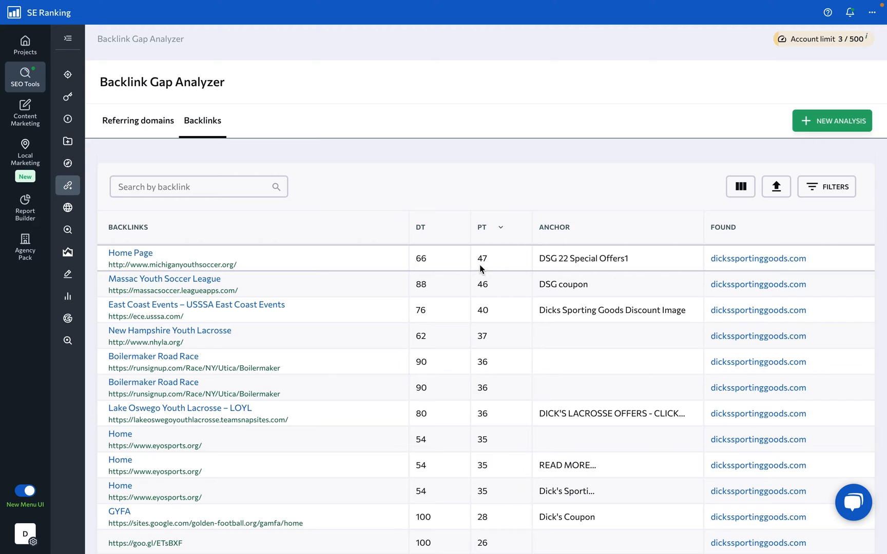
{"action": "mouse_move", "coordinate": [537, 254]}
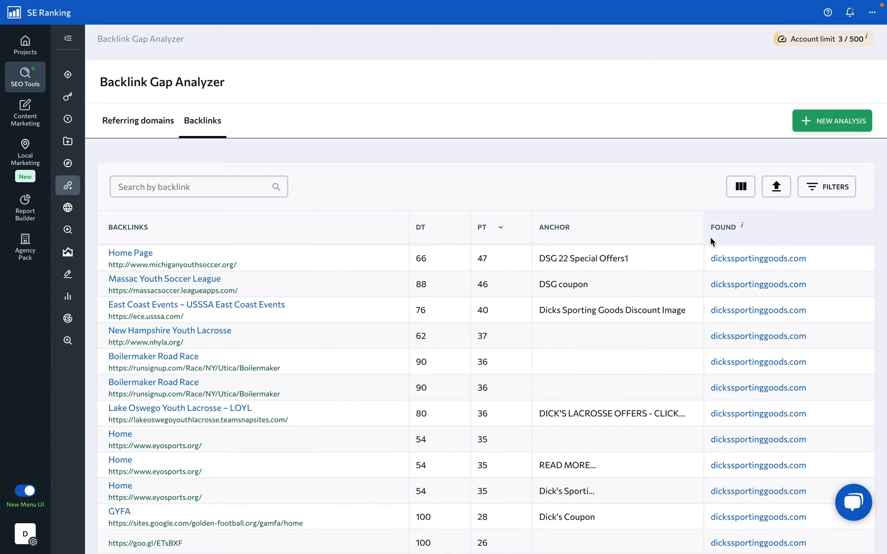
{"action": "mouse_move", "coordinate": [540, 247]}
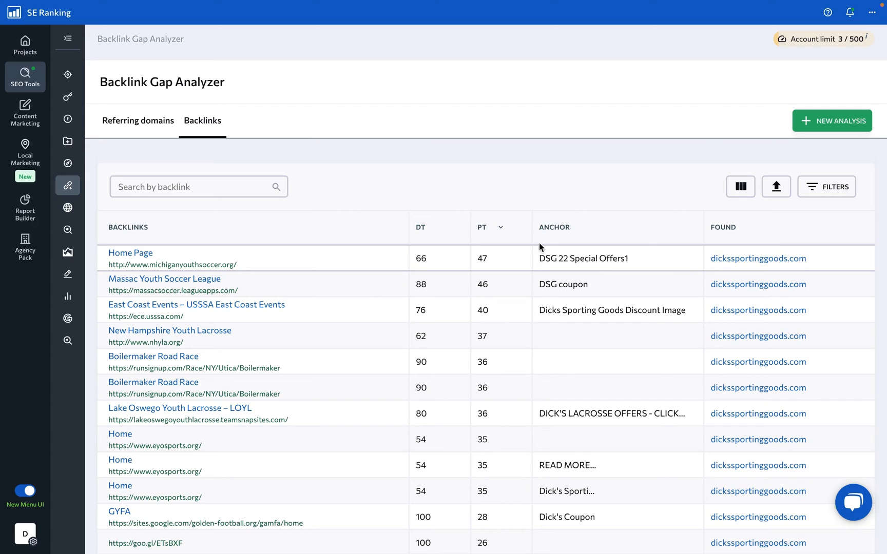
{"action": "mouse_move", "coordinate": [486, 237]}
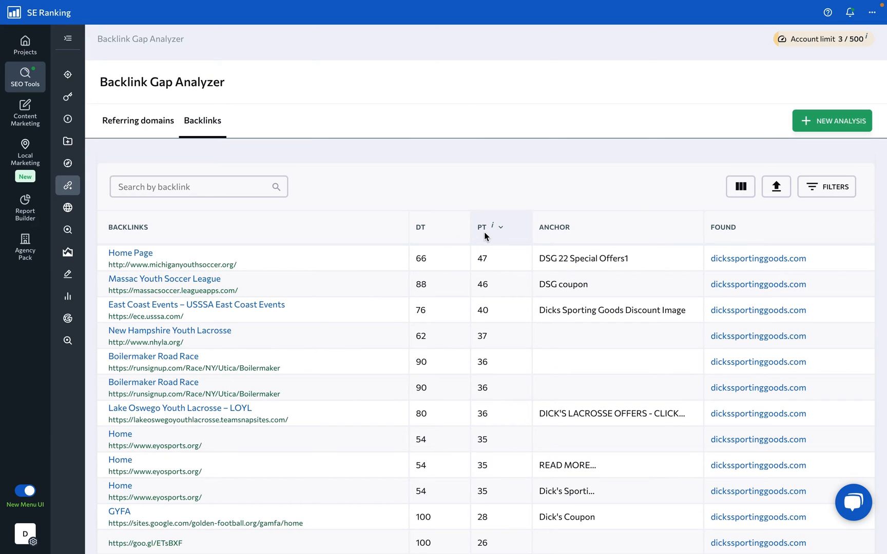
{"action": "mouse_move", "coordinate": [717, 233]}
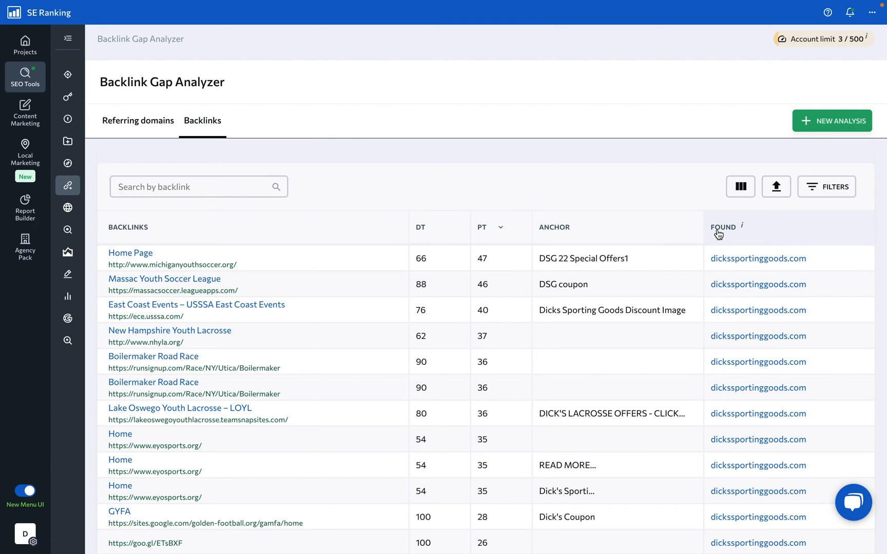
{"action": "scroll", "scroll_direction": "down", "scroll_amount": 3}
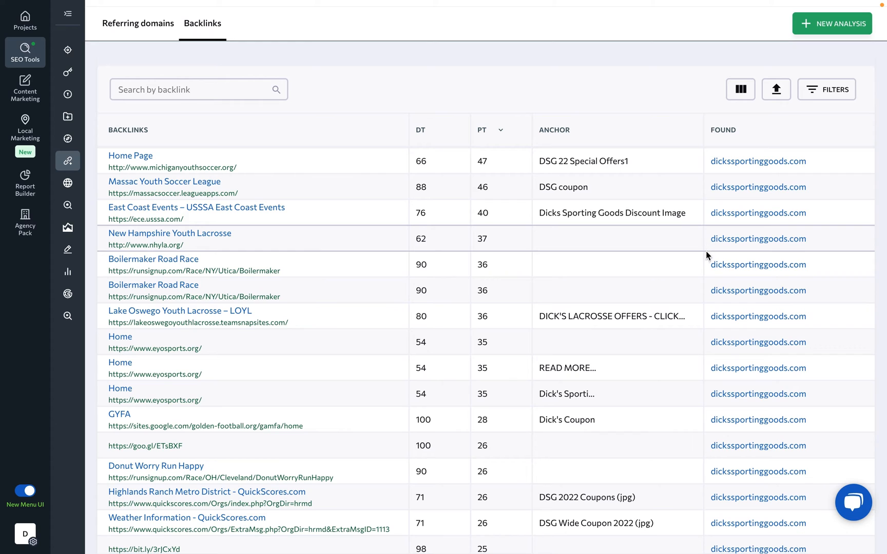
{"action": "scroll", "scroll_direction": "down", "scroll_amount": 3}
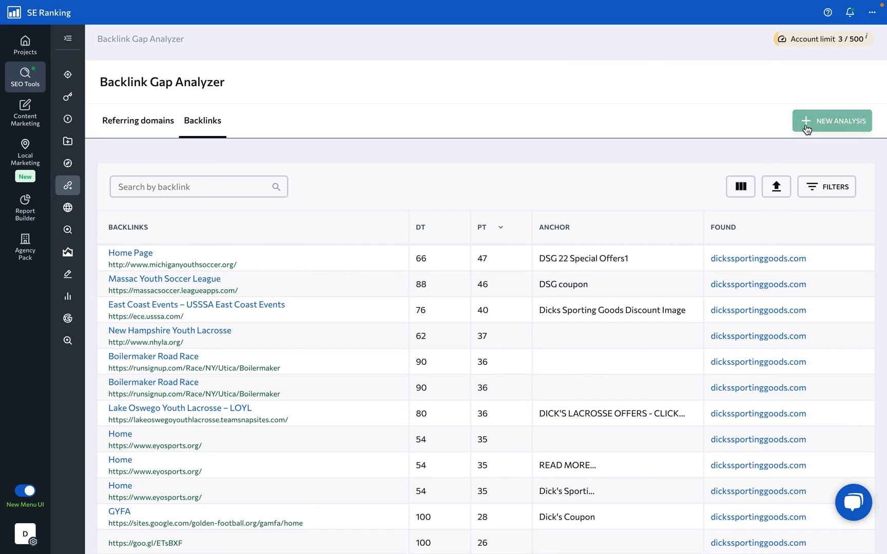
{"action": "mouse_move", "coordinate": [785, 174]}
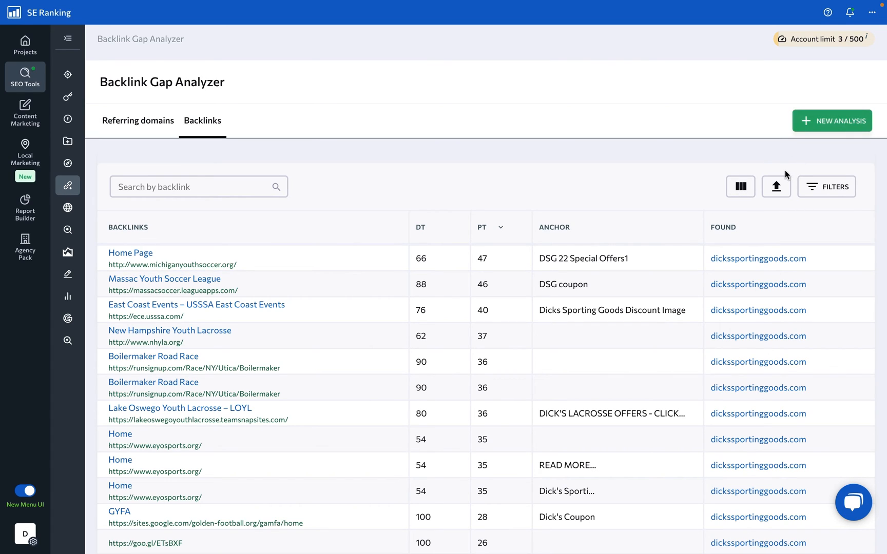
Open the backlinks export dialog offering Excel or CSV.
{"action": "left_click", "coordinate": [776, 186]}
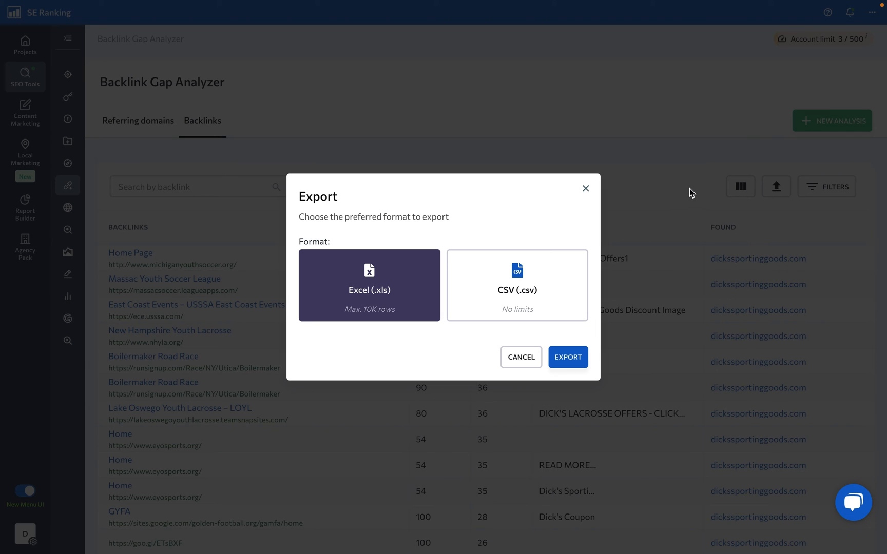